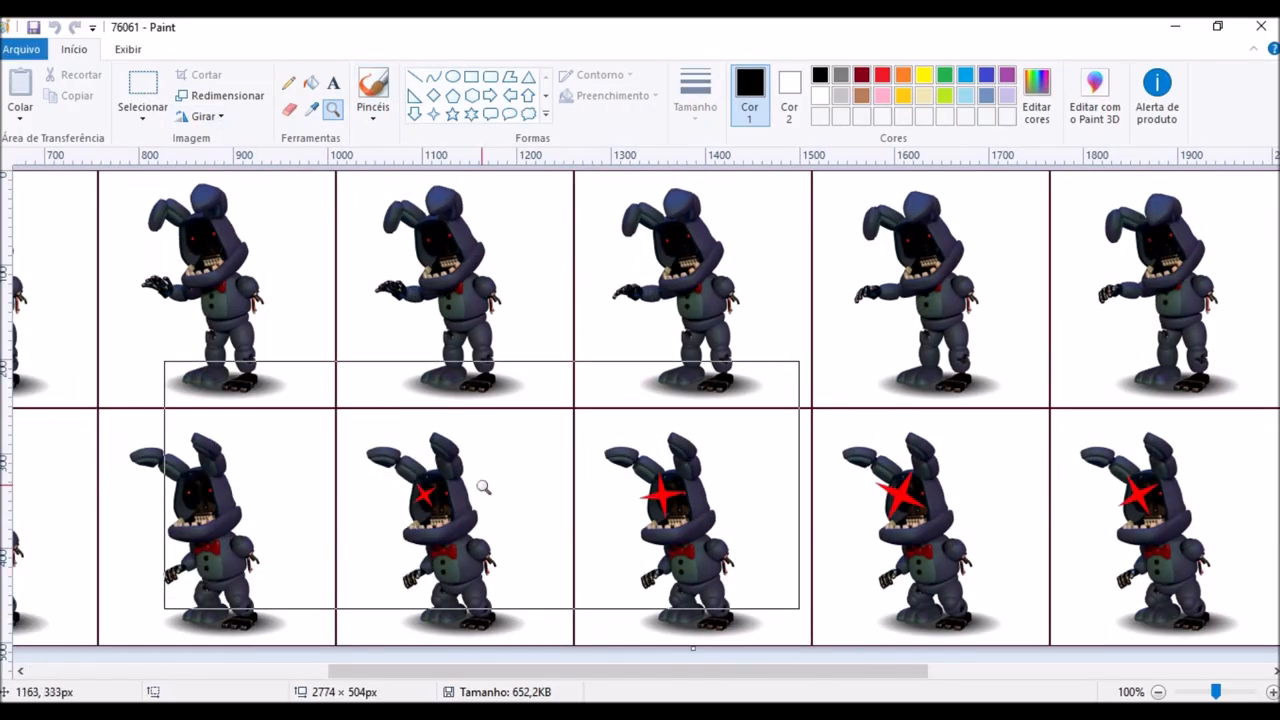
- Scroll left across the canvas to bring the Toy Bonnie image into view
{"action": "scroll", "scroll_direction": "left", "scroll_amount": 3}
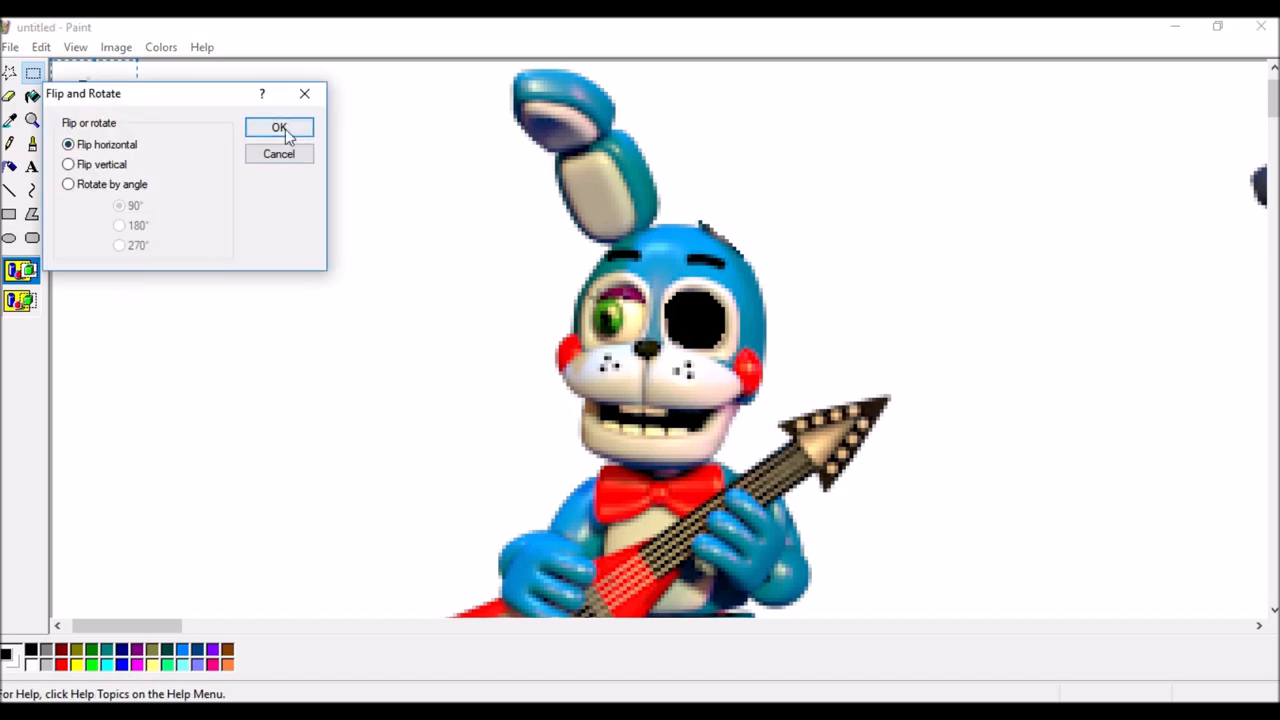
- Flip Toy Bonnie horizontally and move to the two endoskeleton figures
{"action": "left_click", "coordinate": [279, 128]}
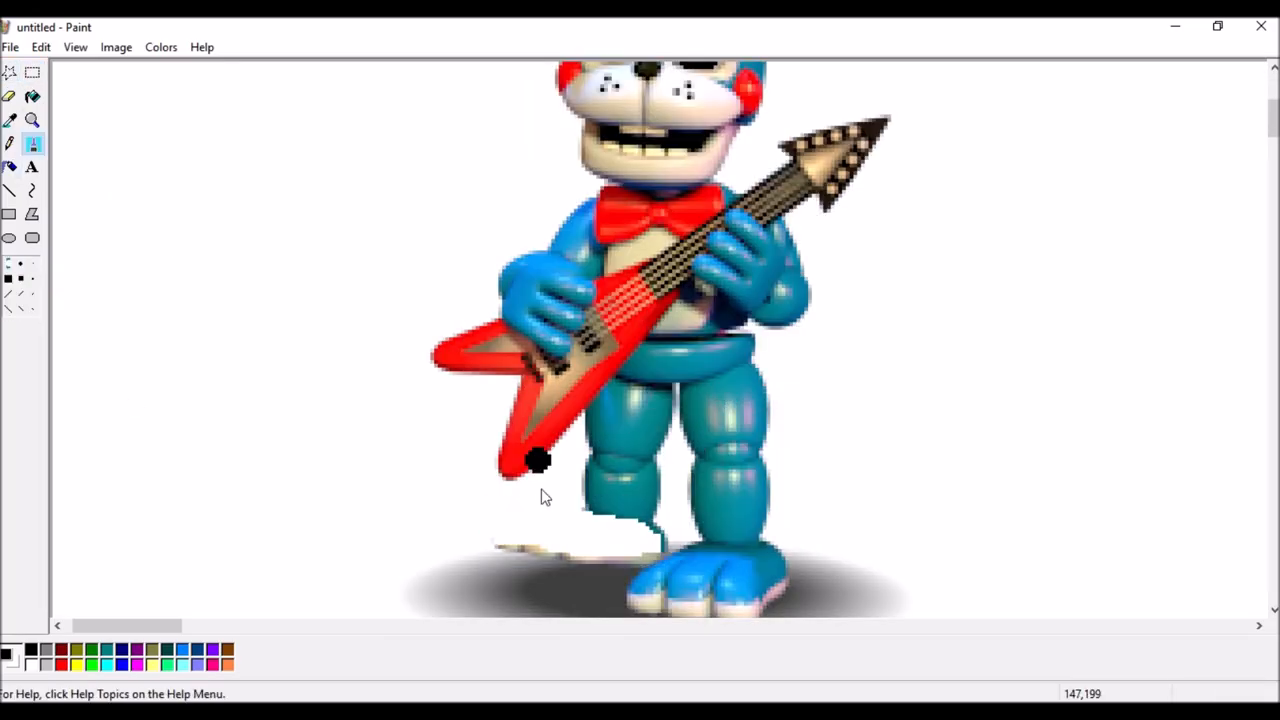
{"action": "right_click", "coordinate": [470, 545]}
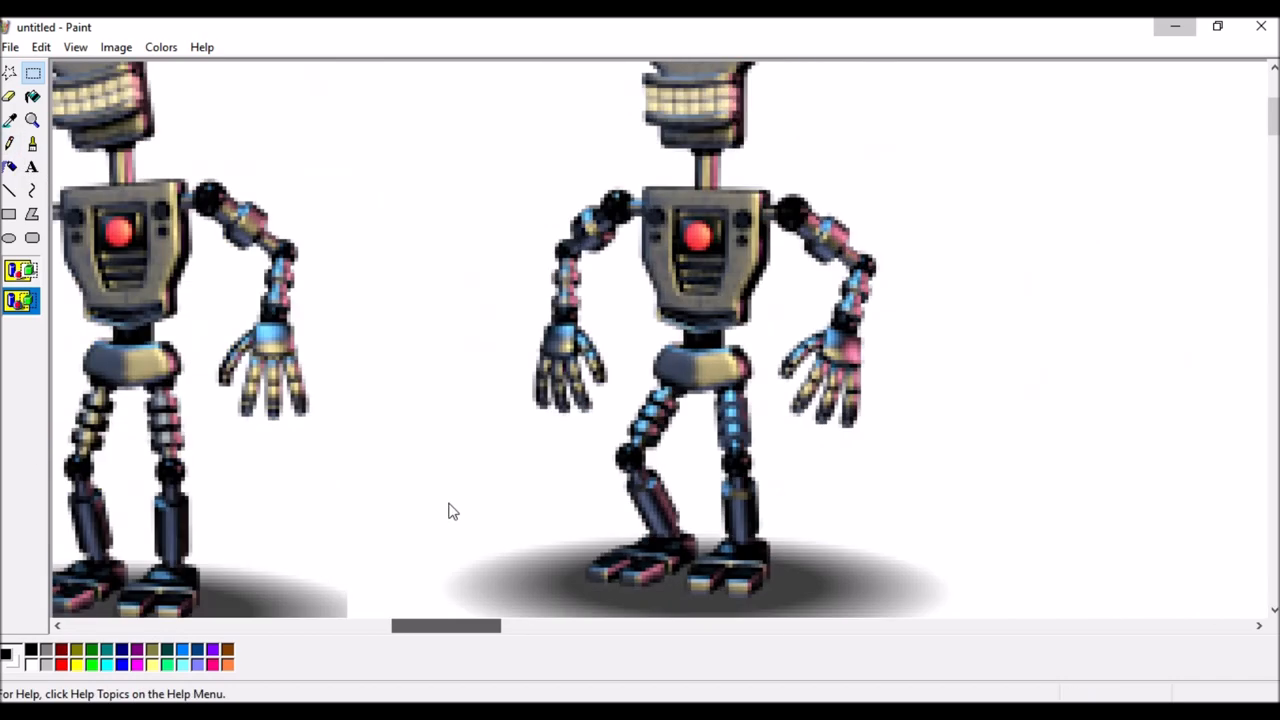
- Copy an endoskeleton part onto Toy Bonnie and return to the Paint window
{"action": "left_click_drag", "start_coordinate": [445, 625], "coordinate": [290, 627]}
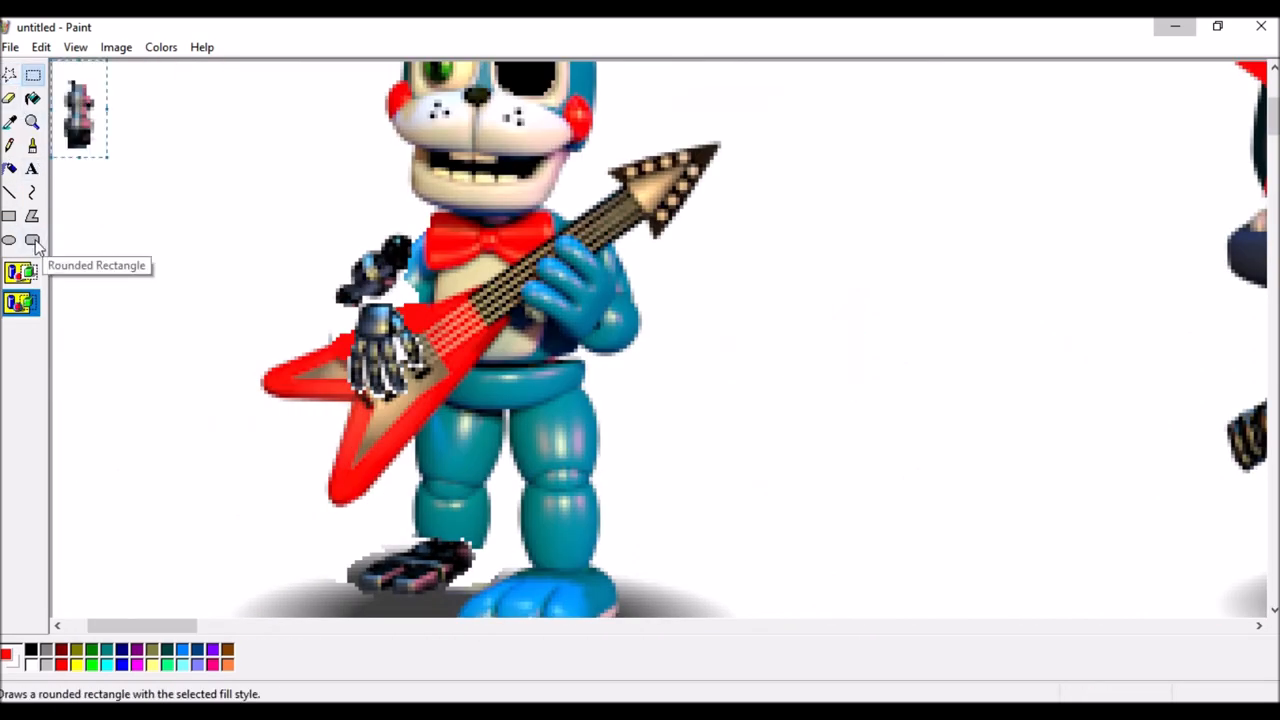
{"action": "mouse_move", "coordinate": [350, 320]}
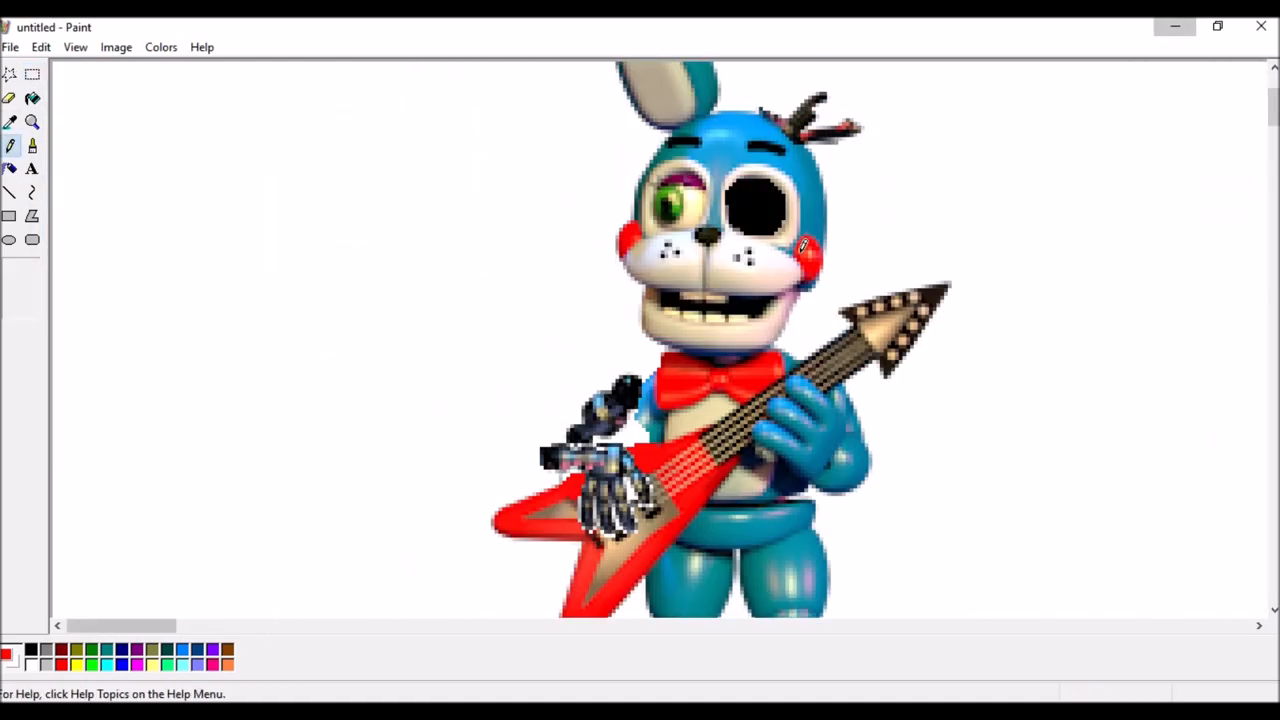
{"action": "scroll", "scroll_direction": "down", "scroll_amount": 3}
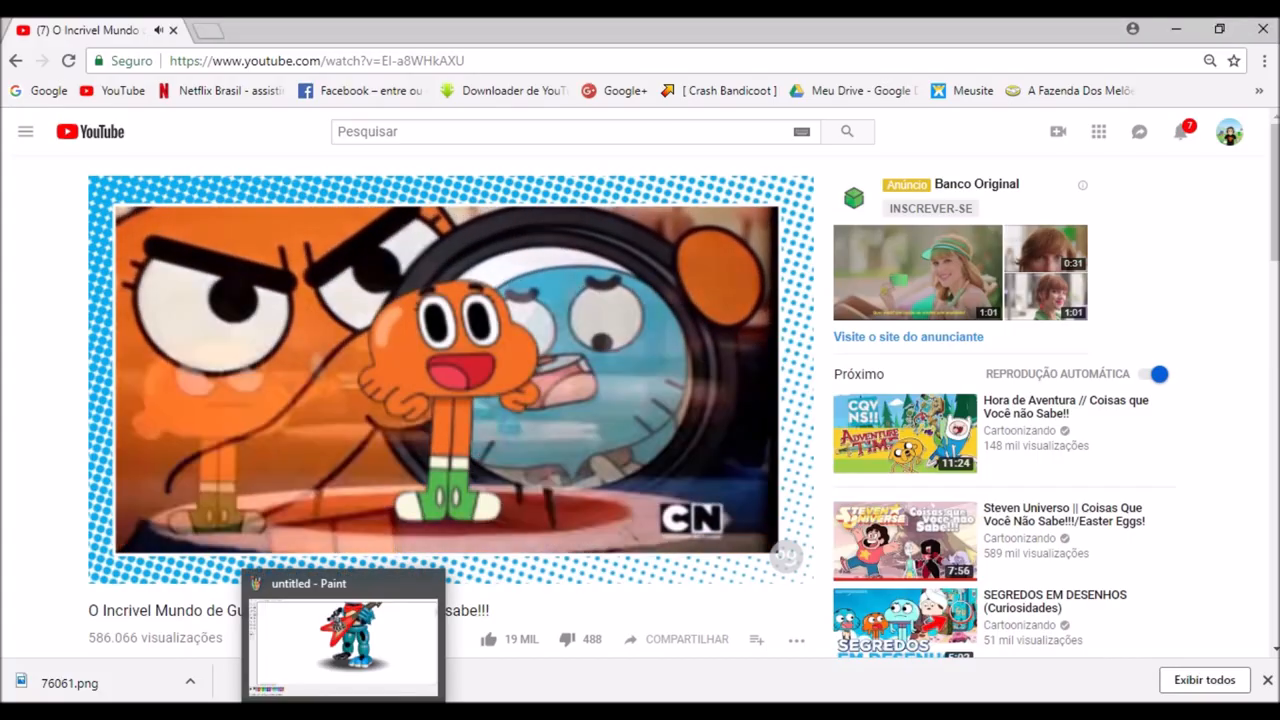
{"action": "left_click", "coordinate": [343, 640]}
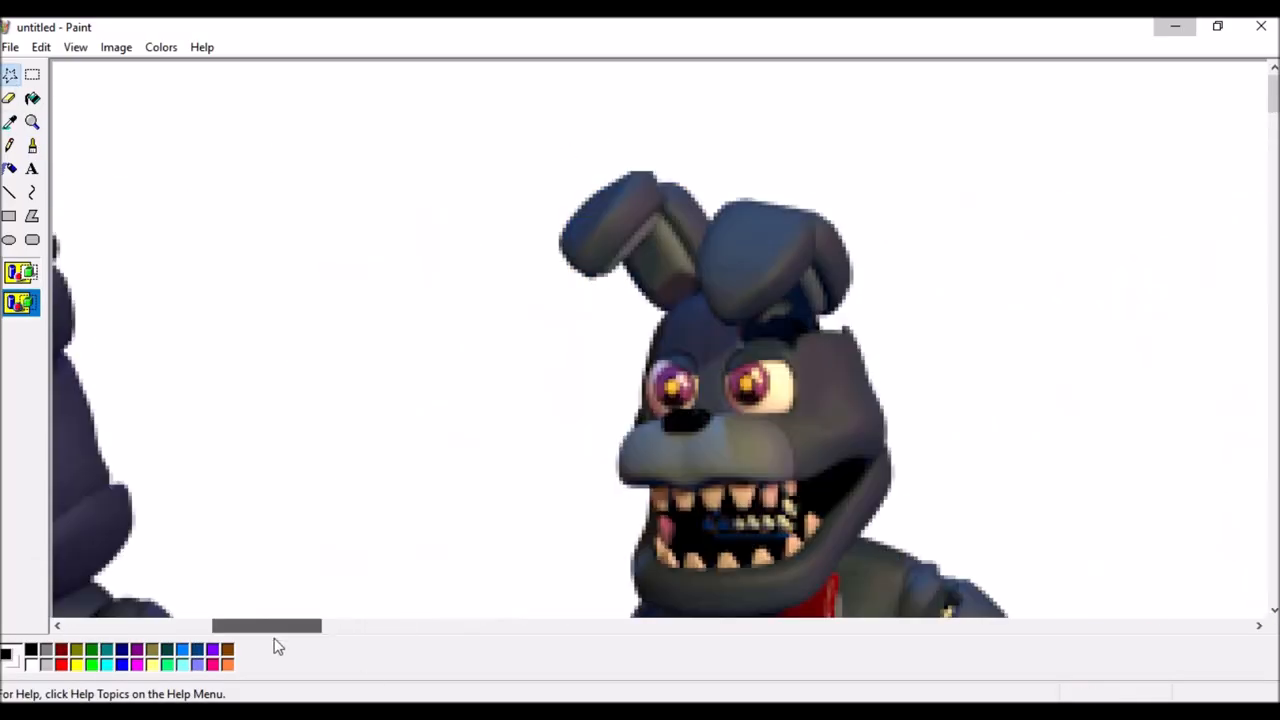
- Paint black hole patches on Toy Bonnie's legs and foot
{"action": "right_click", "coordinate": [217, 265]}
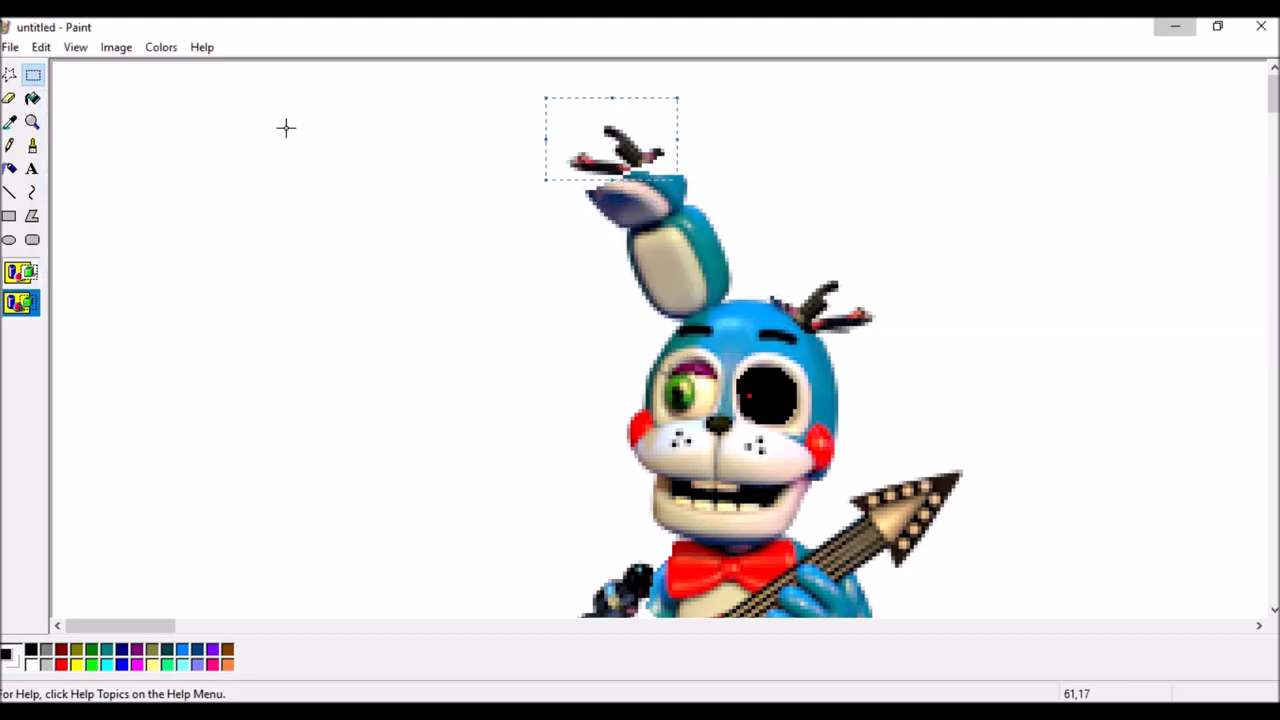
{"action": "scroll", "scroll_direction": "down", "scroll_amount": 3}
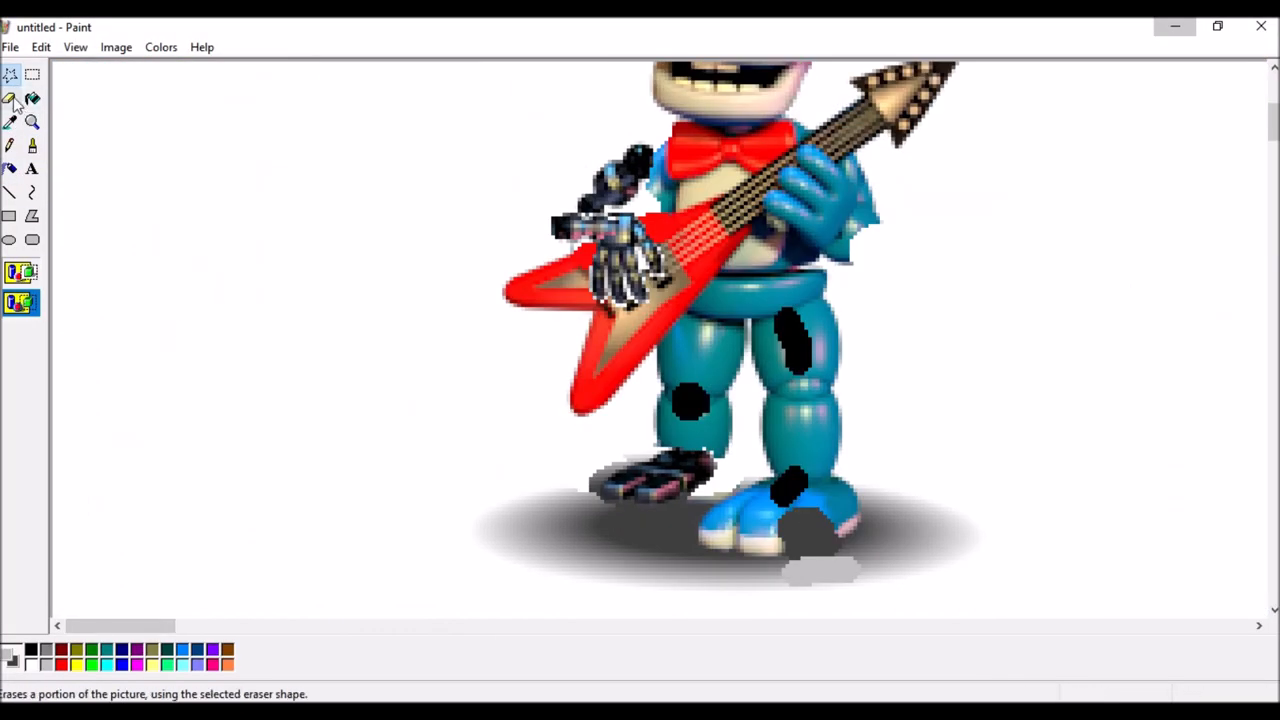
- Fit endoskeleton pieces into the leg holes, sample the leg colour, and return to Paint
{"action": "right_click", "coordinate": [945, 310]}
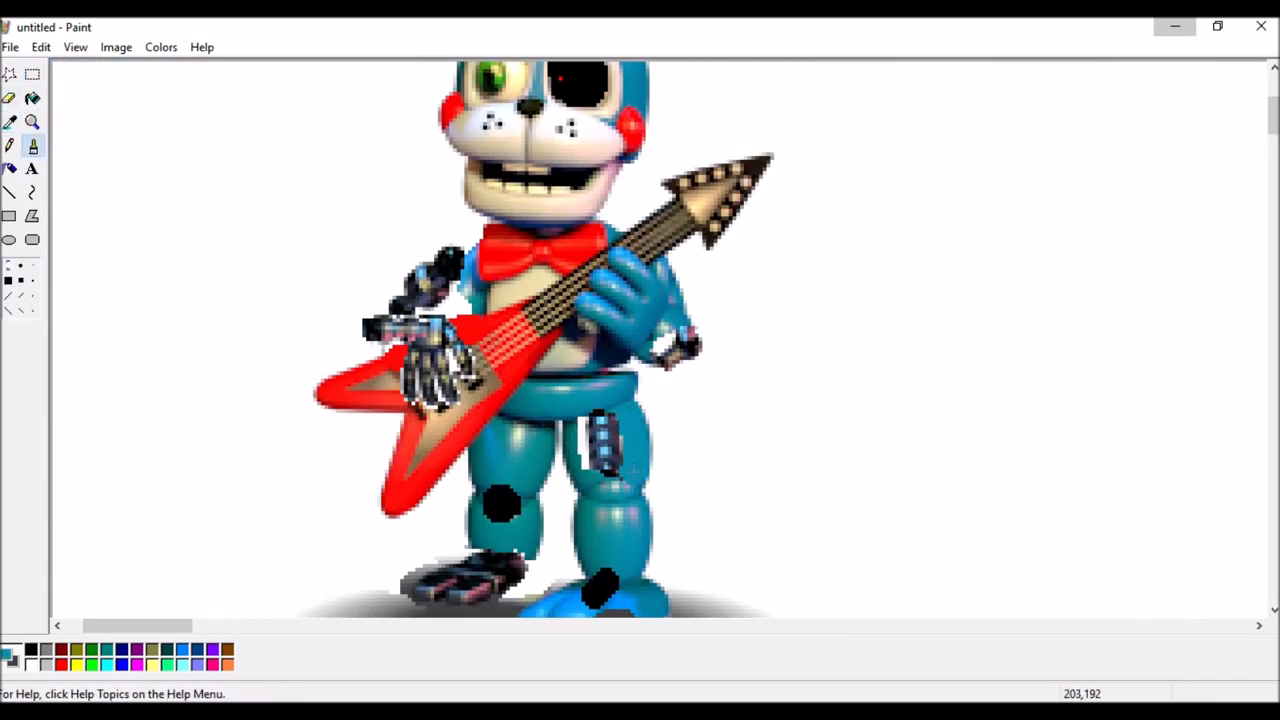
{"action": "left_click_drag", "start_coordinate": [137, 625], "coordinate": [305, 625]}
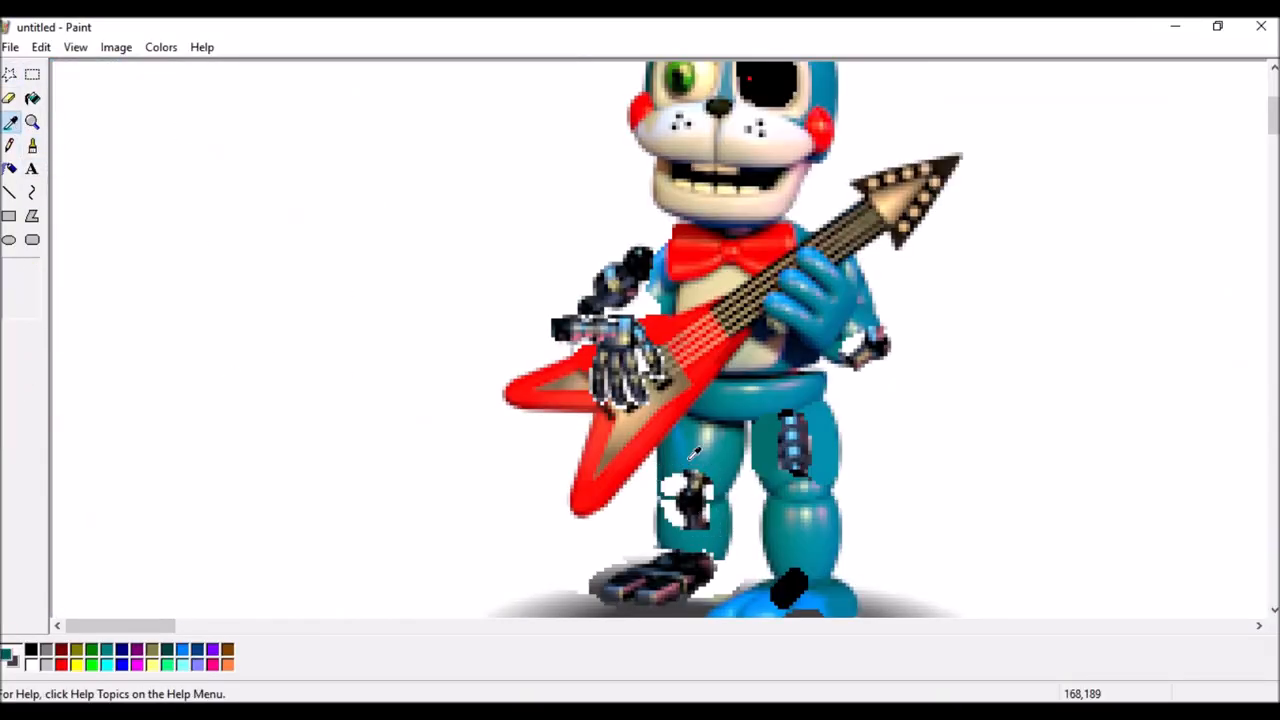
{"action": "left_click", "coordinate": [32, 145]}
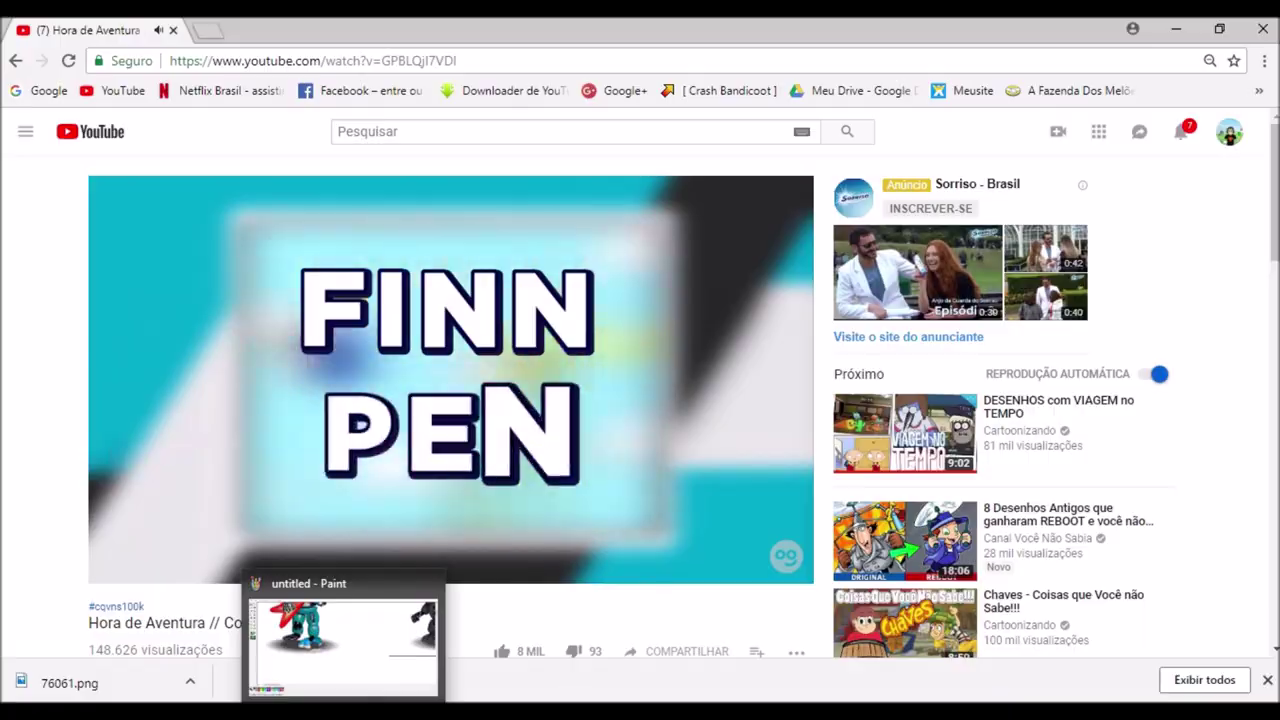
{"action": "left_click", "coordinate": [343, 640]}
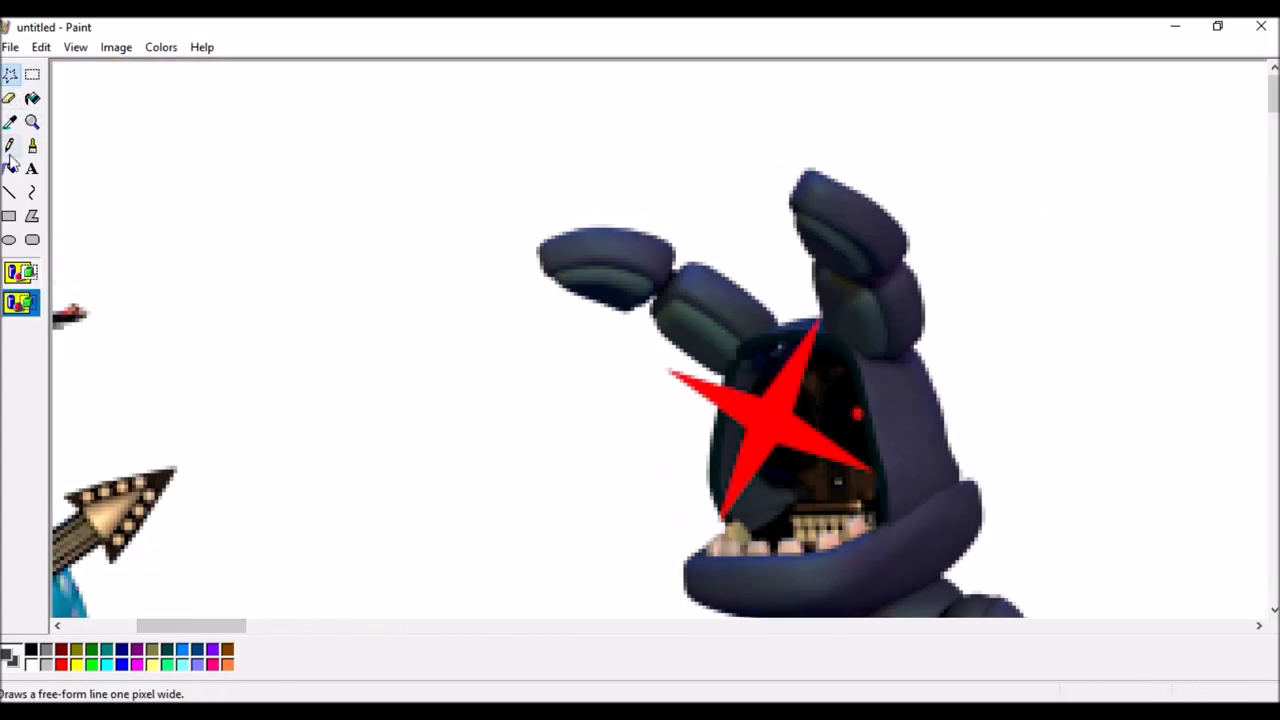
- Choose rectangular selection to paste the blue Bonnie head over withered Bonnie's face
{"action": "left_click", "coordinate": [33, 74]}
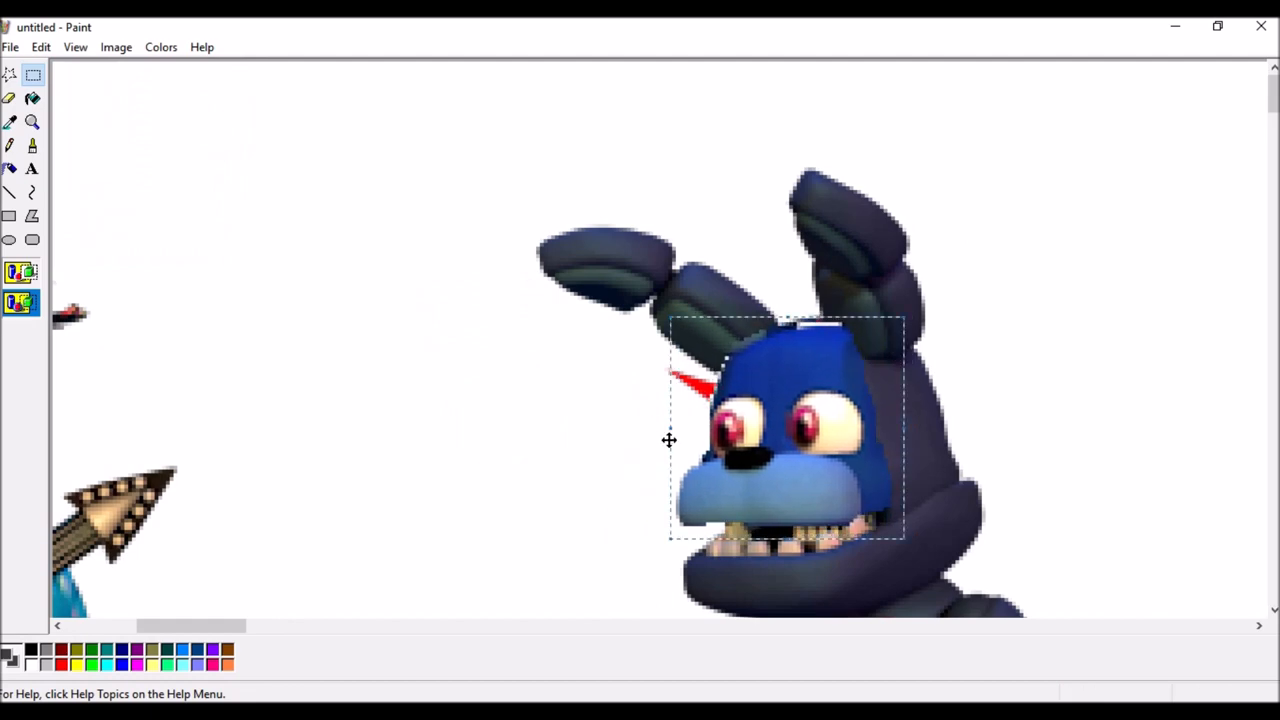